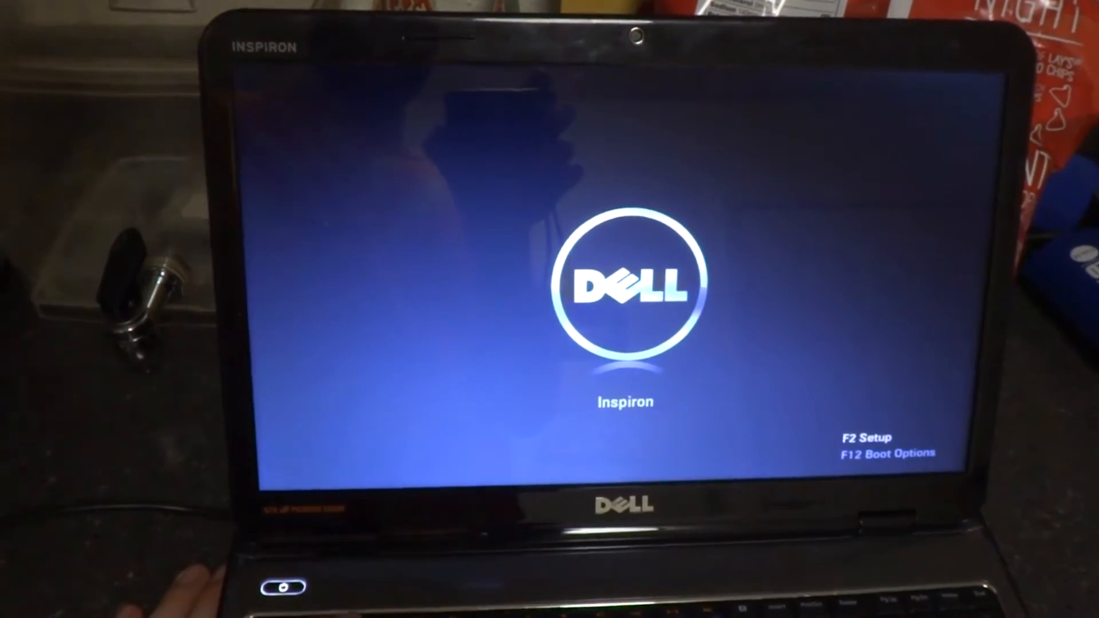
# - Boot from the chosen device via the F12 boot menu, then launch Firefox to the Google homepage
pyautogui.press('f2')
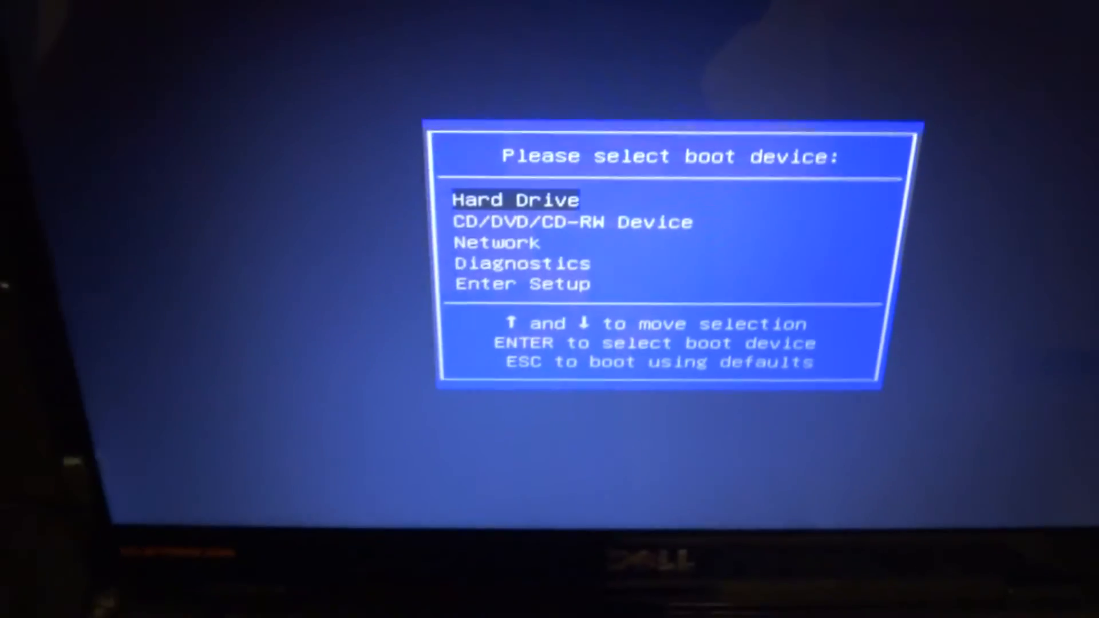
pyautogui.press('Down')
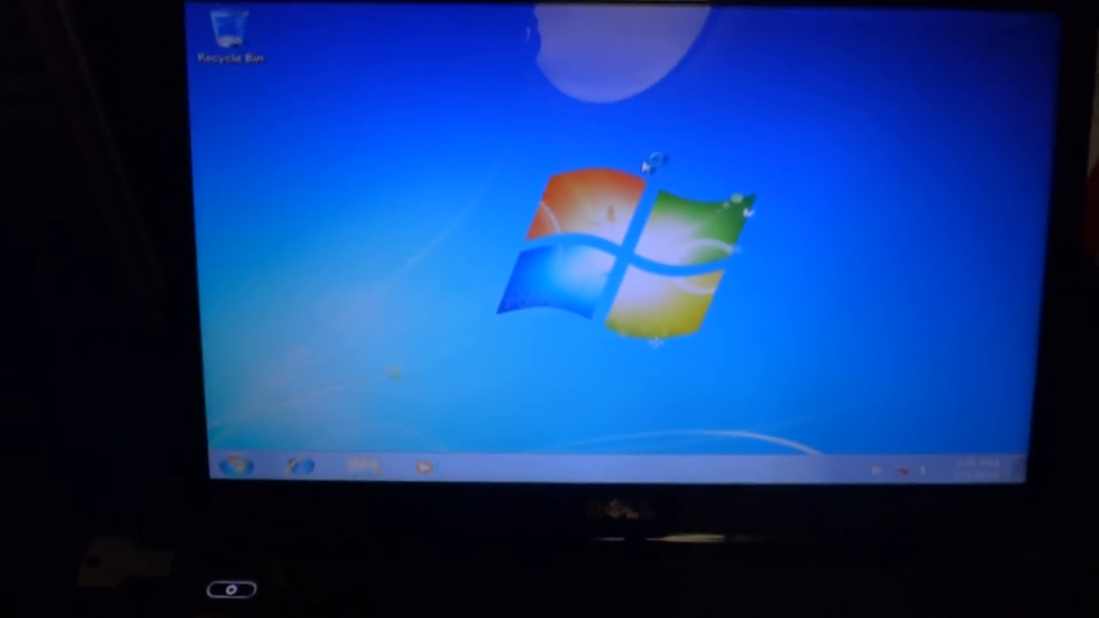
pyautogui.click(300, 465)
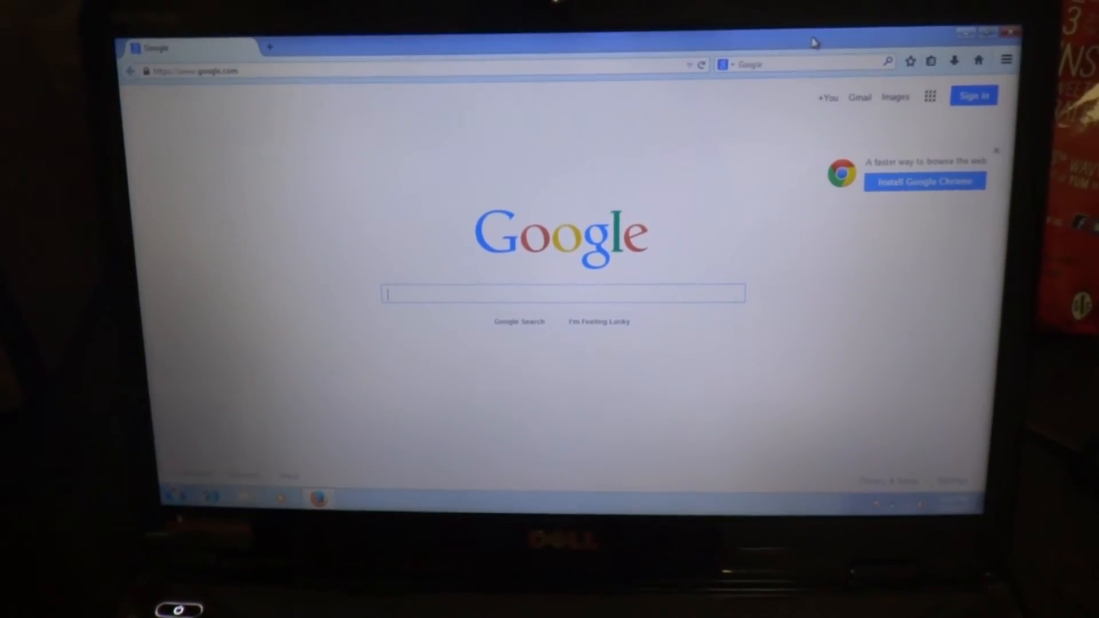